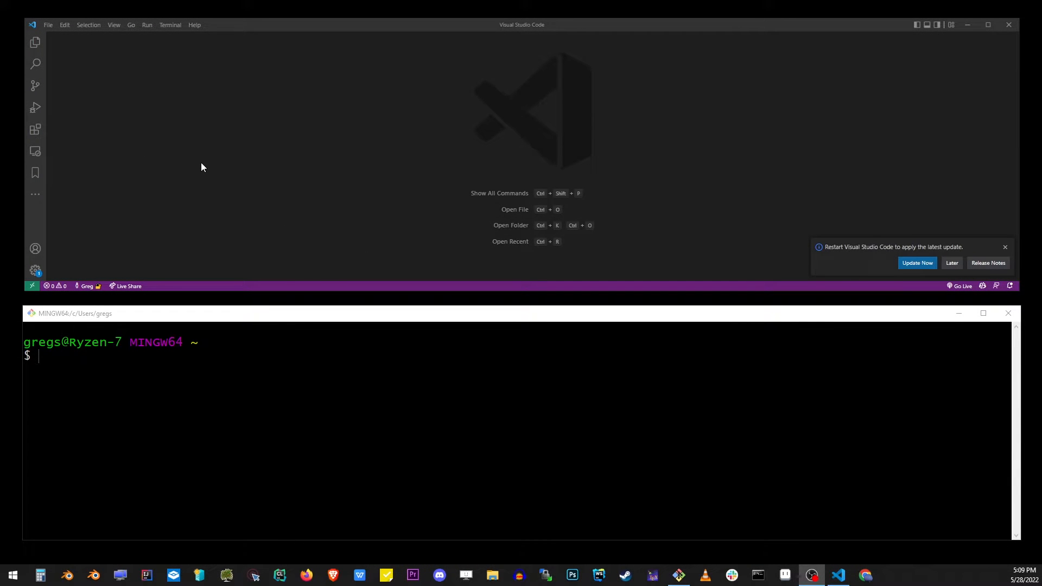
Change directory toward the youtube repository on the C drive with cd
{"action": "type", "text": "cd"}
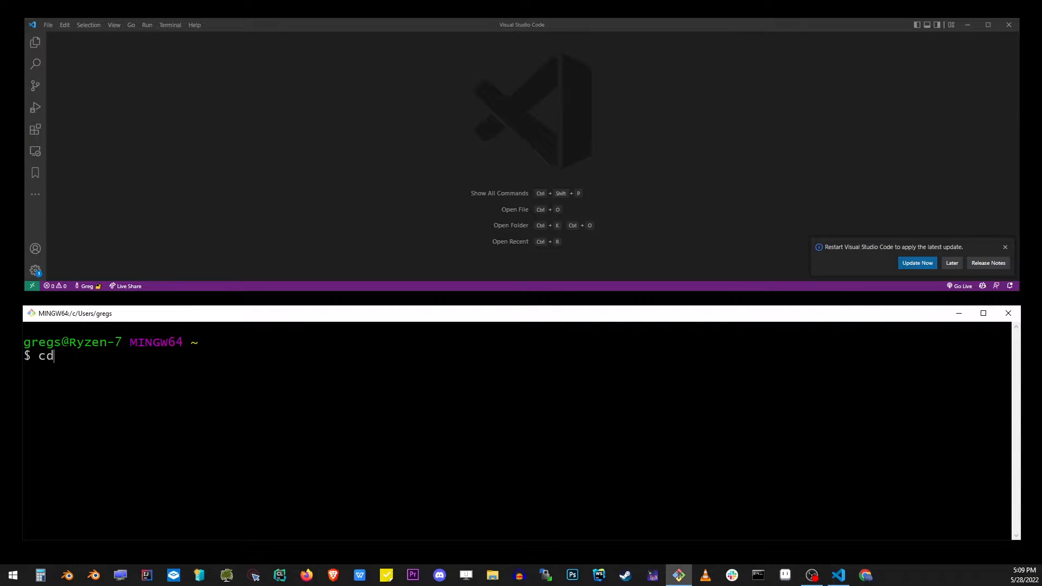
{"action": "key", "text": "Return"}
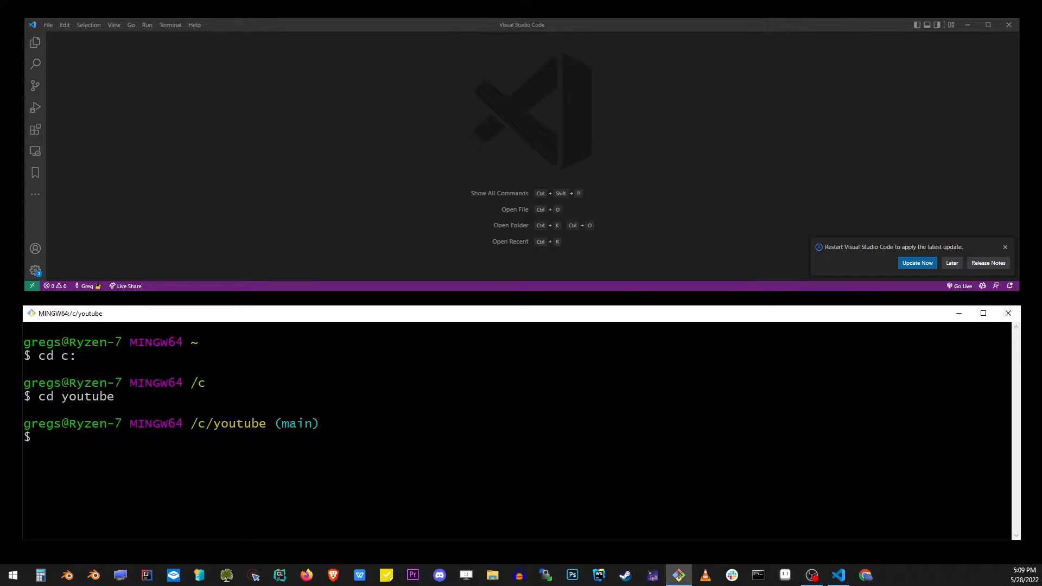
{"action": "mouse_move", "coordinate": [47, 25]}
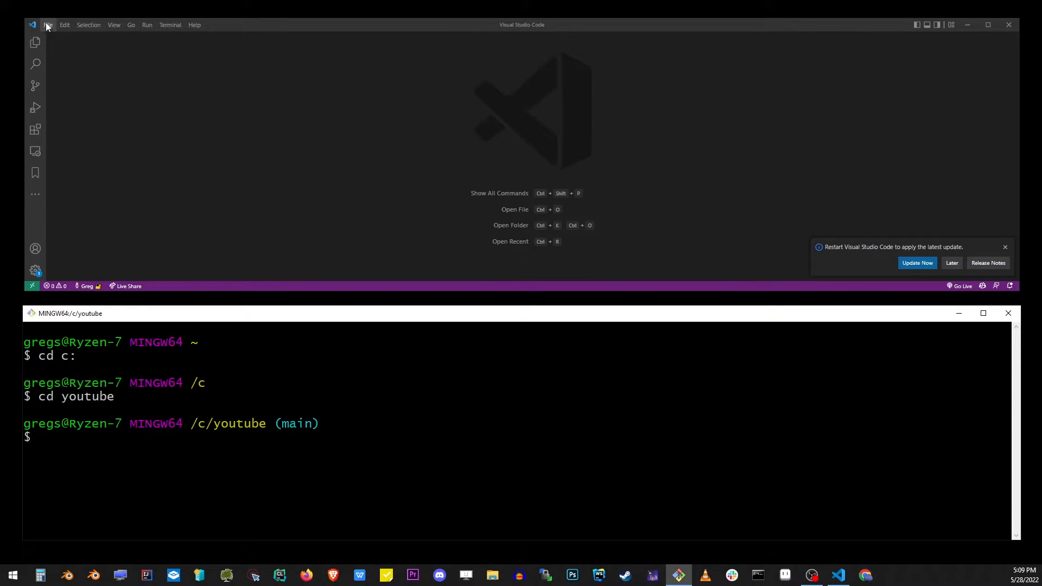
Select C:\youtube via File > Open Folder as the VS Code workspace
{"action": "left_click", "coordinate": [46, 25]}
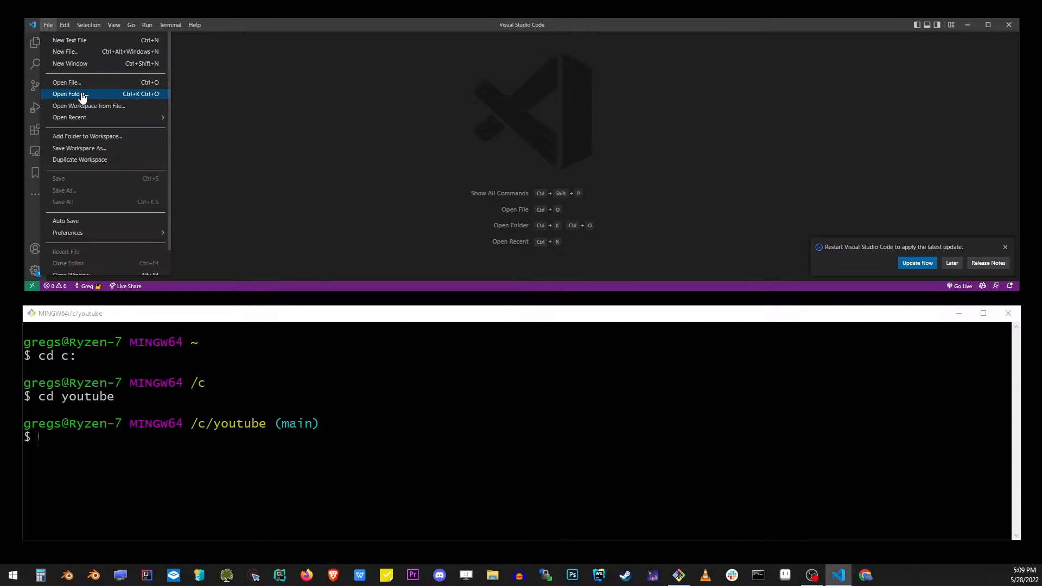
{"action": "left_click", "coordinate": [68, 94]}
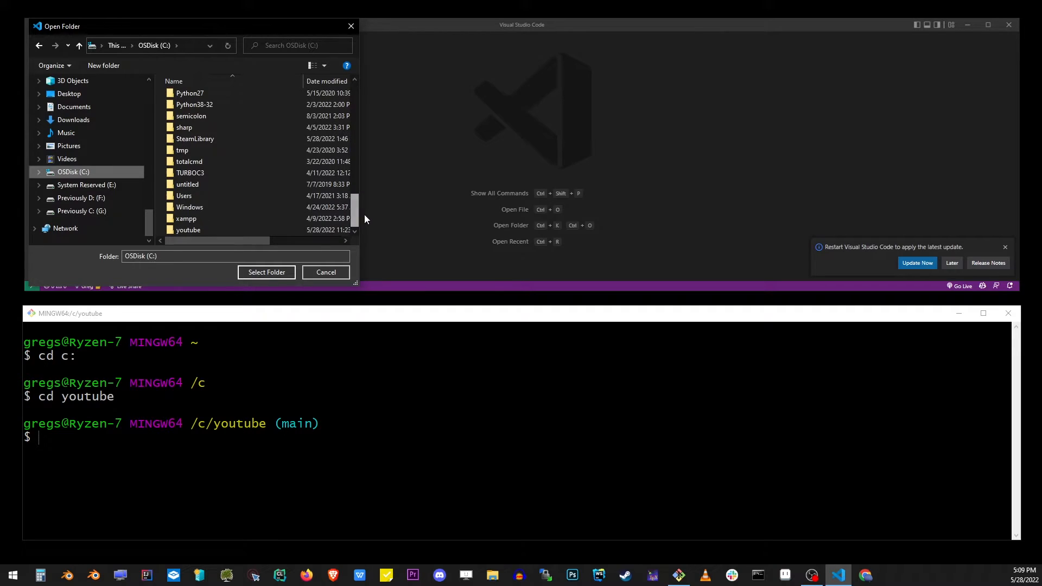
{"action": "left_click", "coordinate": [187, 229]}
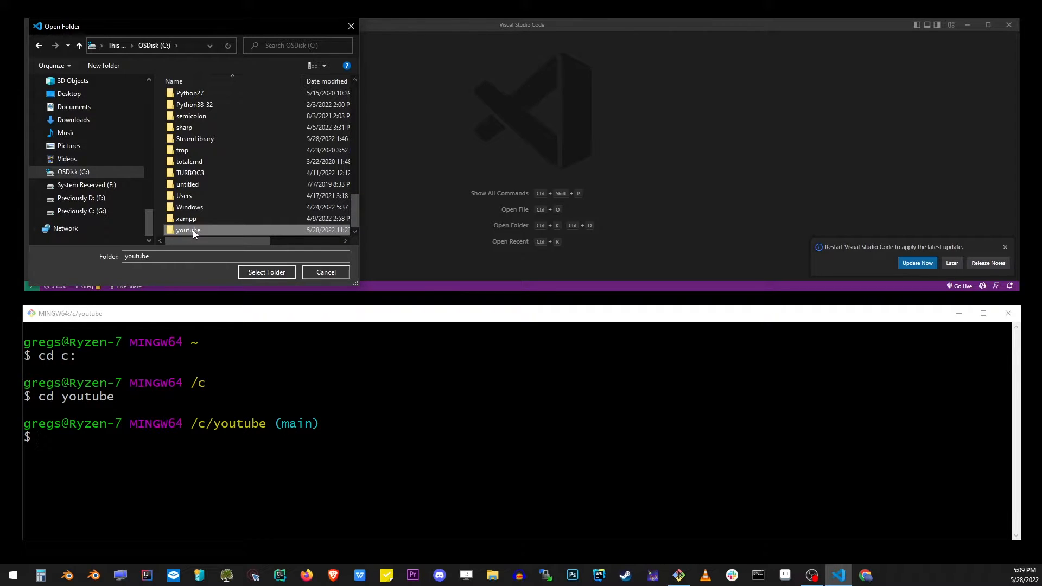
{"action": "double_click", "coordinate": [188, 229]}
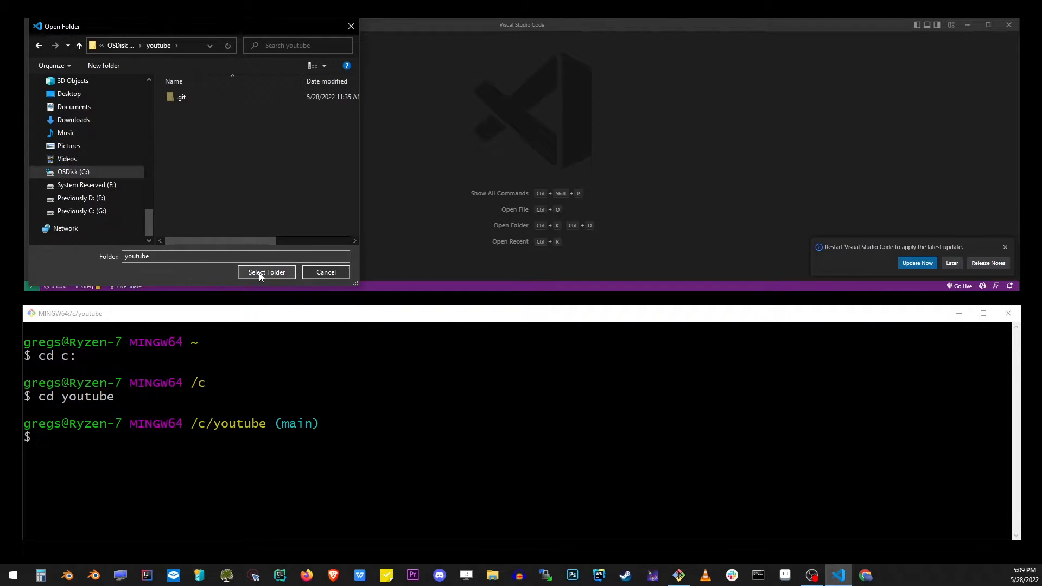
{"action": "left_click", "coordinate": [266, 271]}
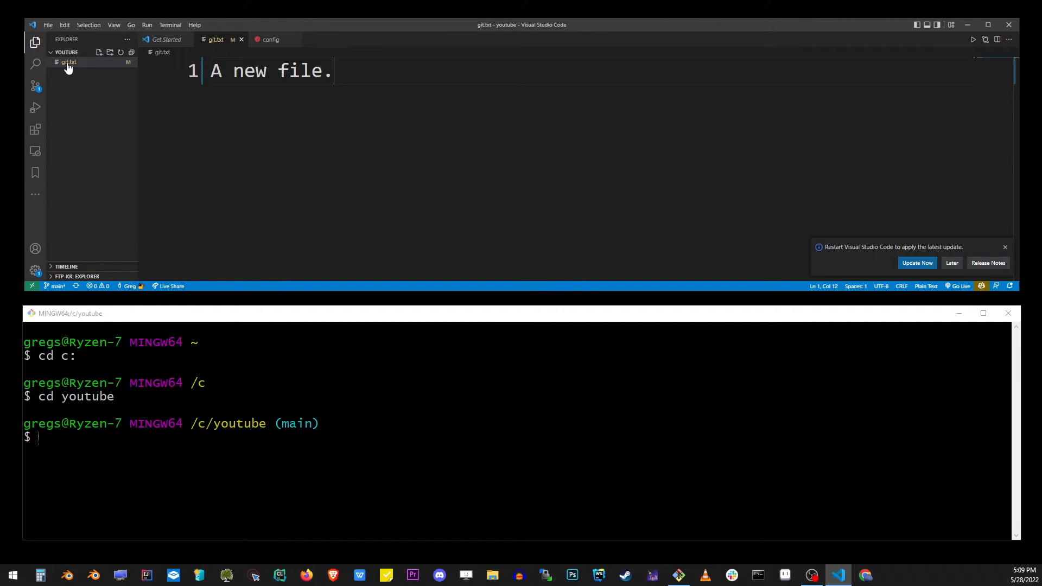
{"action": "mouse_move", "coordinate": [426, 101]}
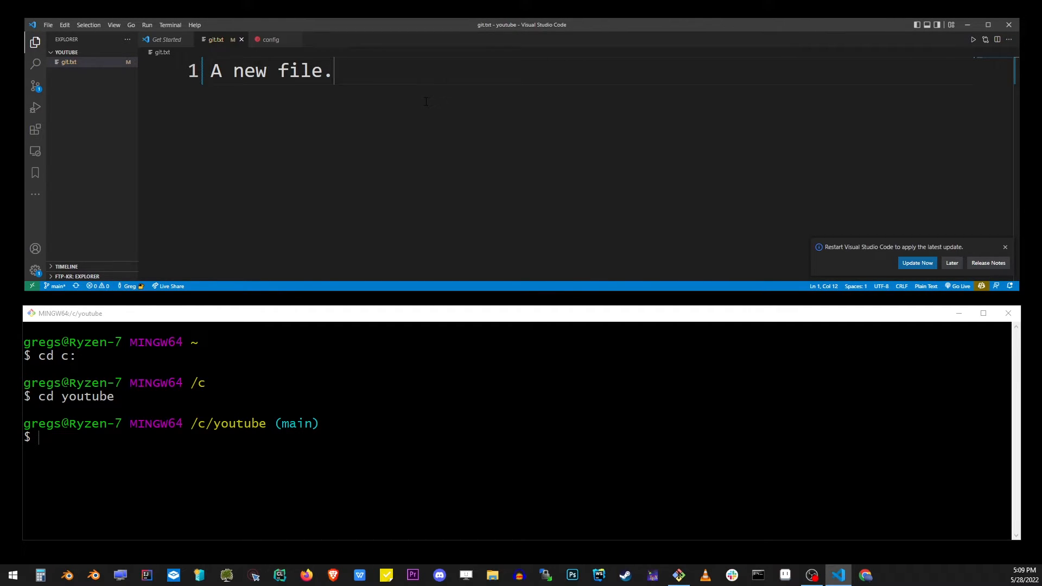
Append "(git.txt)" after "A new file." in git.txt
{"action": "type", "text": "(git.tx"}
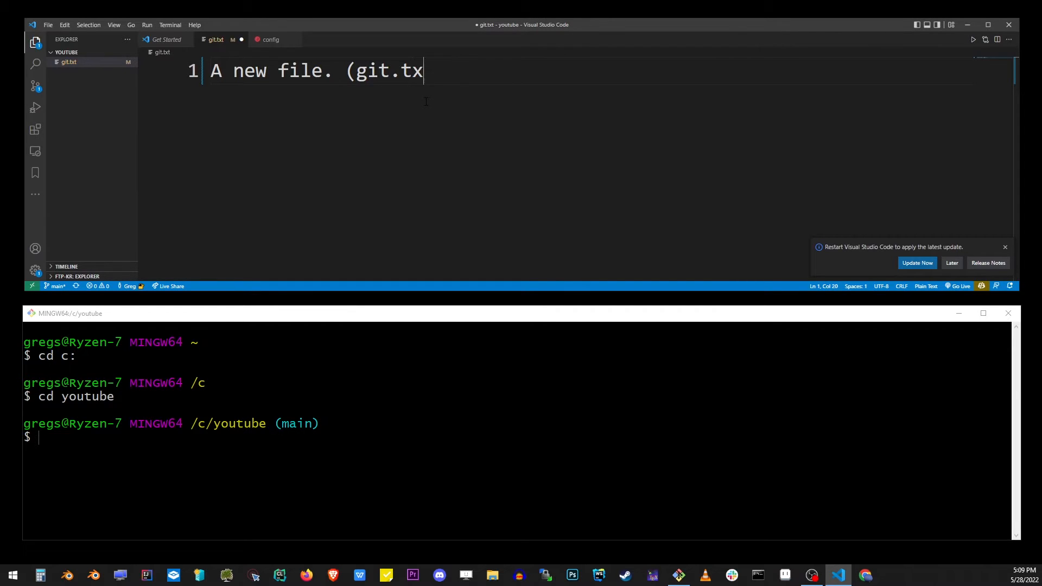
{"action": "type", "text": "t)"}
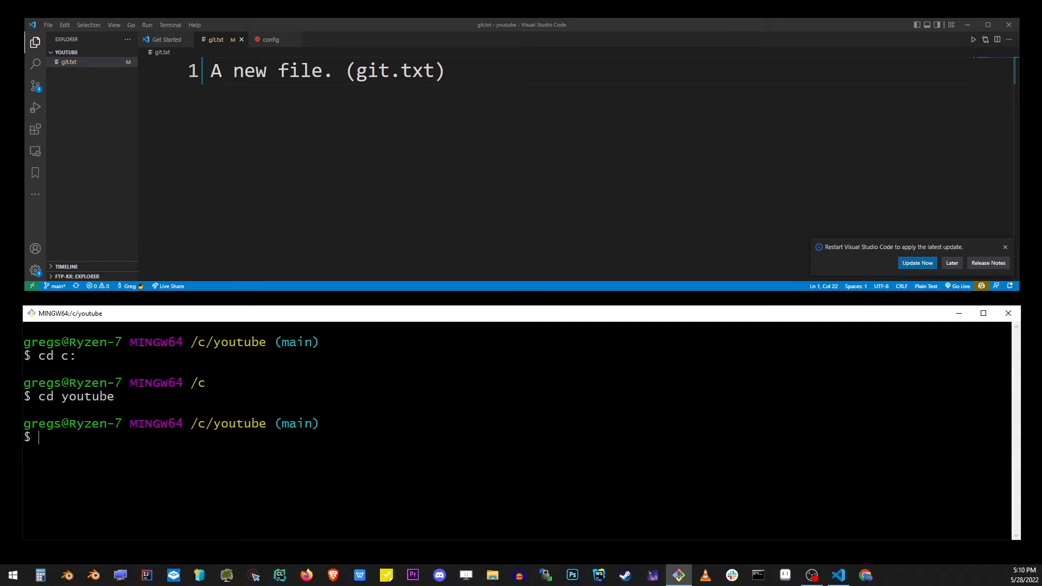
Run git add --all to stage every change, then begin the next git command
{"action": "type", "text": "git add --all"}
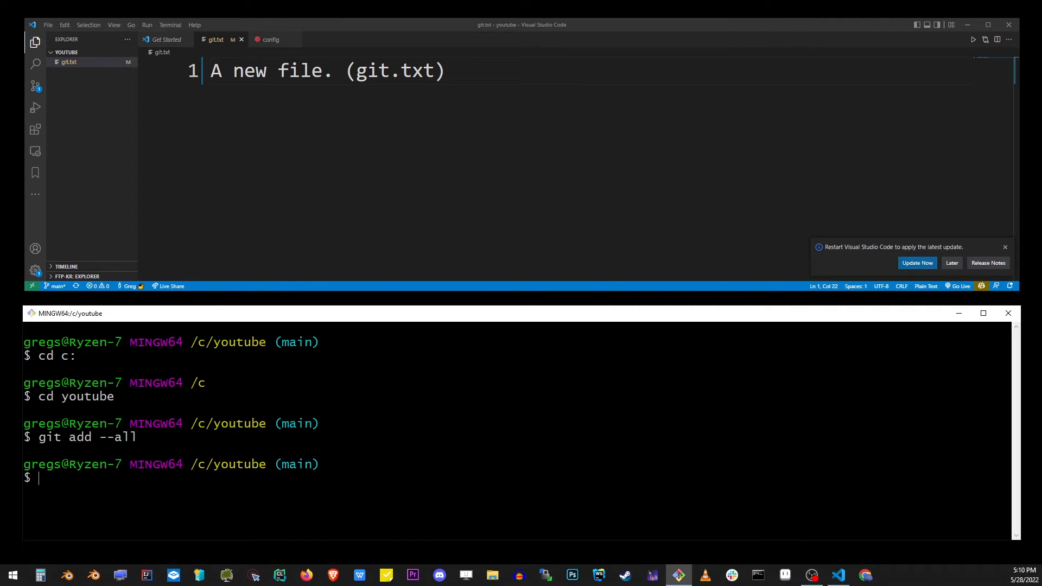
{"action": "type", "text": "git"}
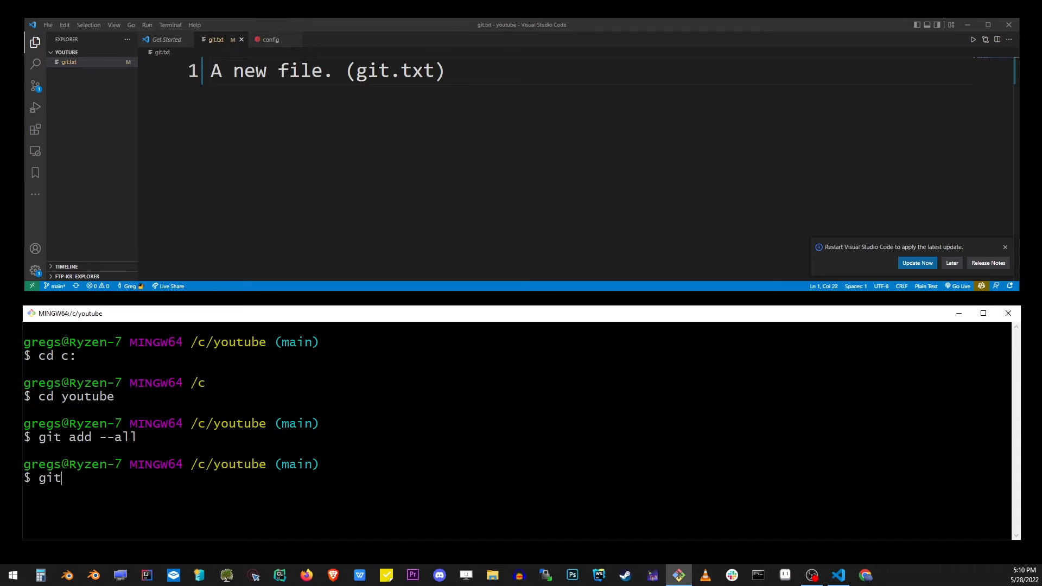
Run git commit -m "new changes" to commit the staged git.txt edit
{"action": "type", "text": "commit"}
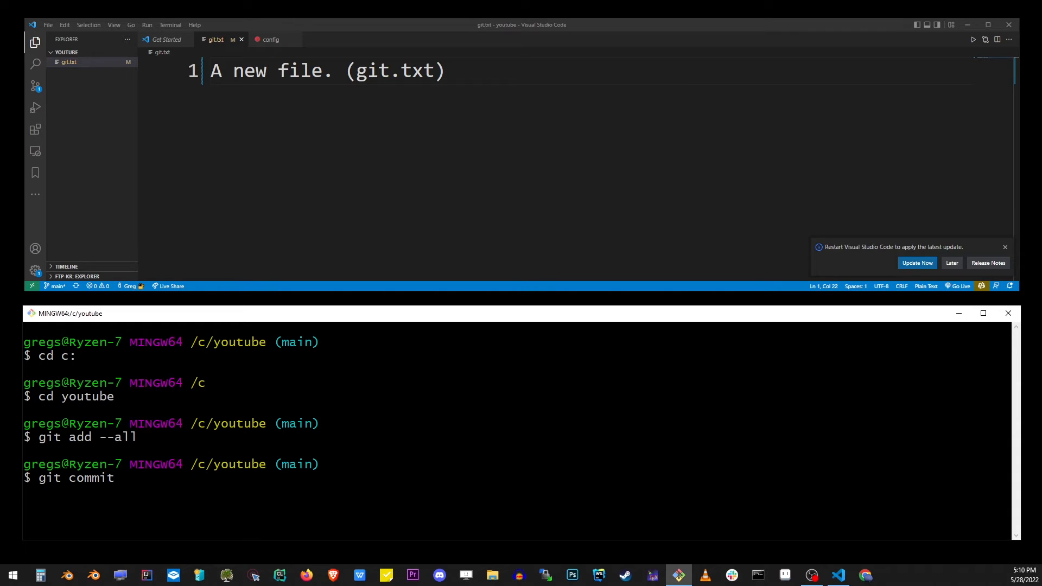
{"action": "type", "text": "-m"}
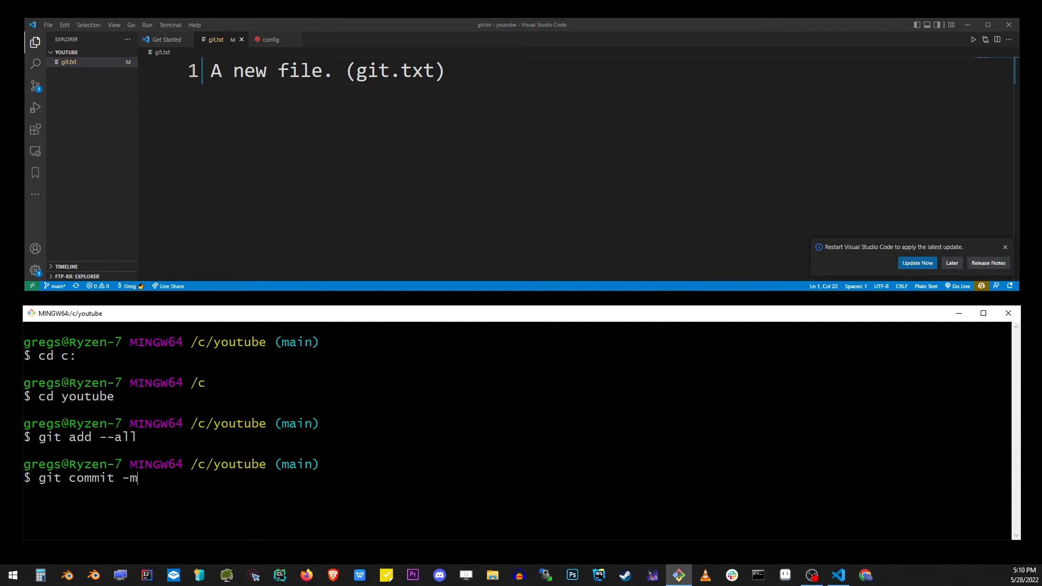
{"action": "type", "text": "\"n"}
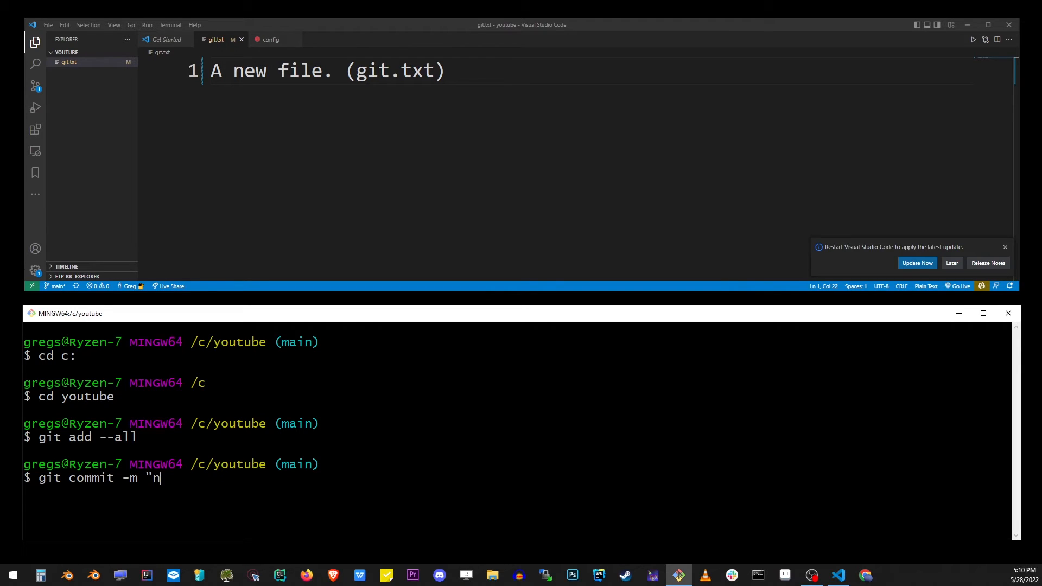
{"action": "type", "text": "ew changes\""}
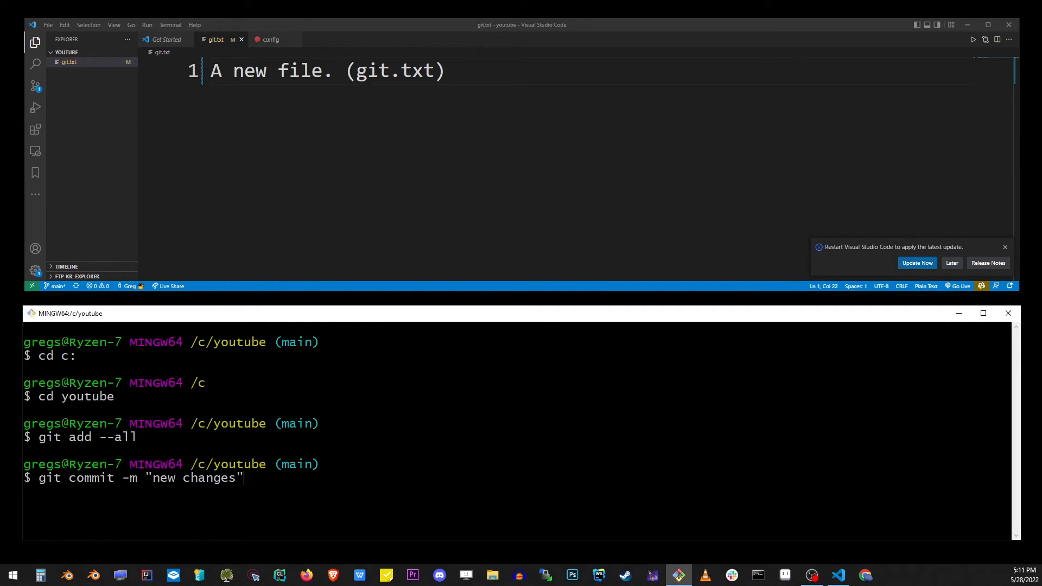
{"action": "key", "text": "Return"}
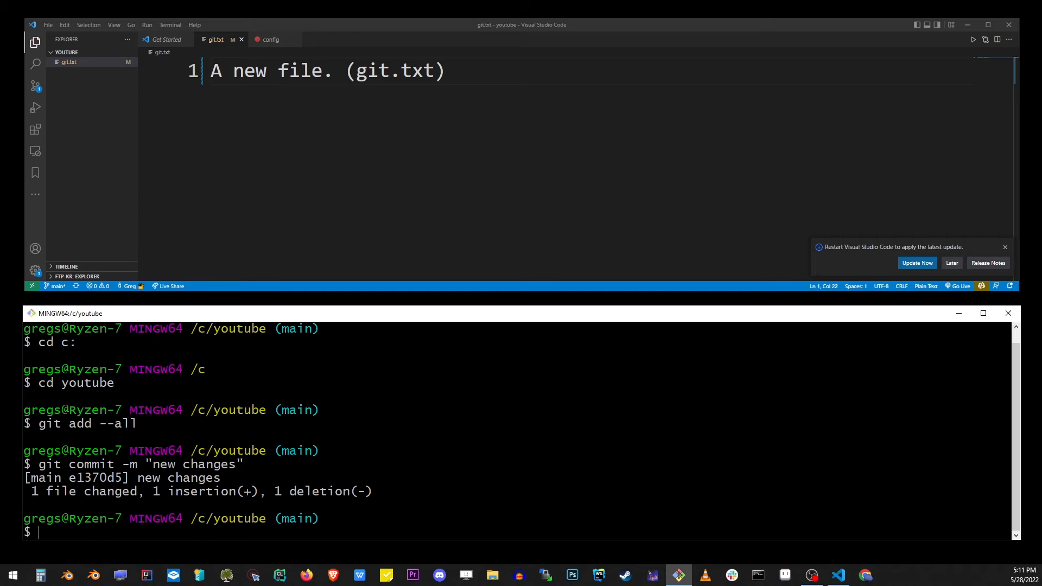
Enter git push at the prompt, ready to send the commit to the remote
{"action": "type", "text": "git"}
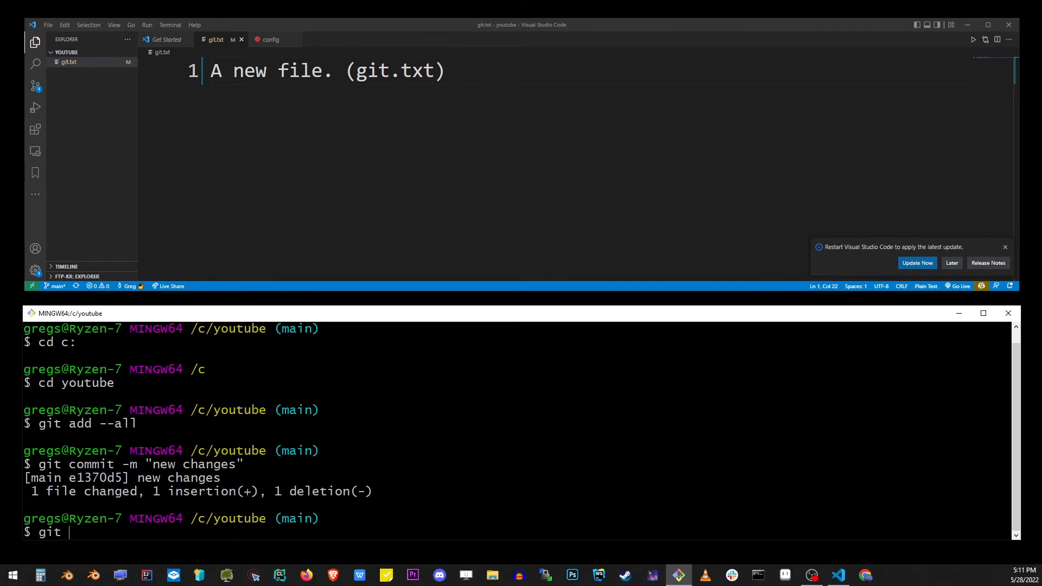
{"action": "type", "text": "push"}
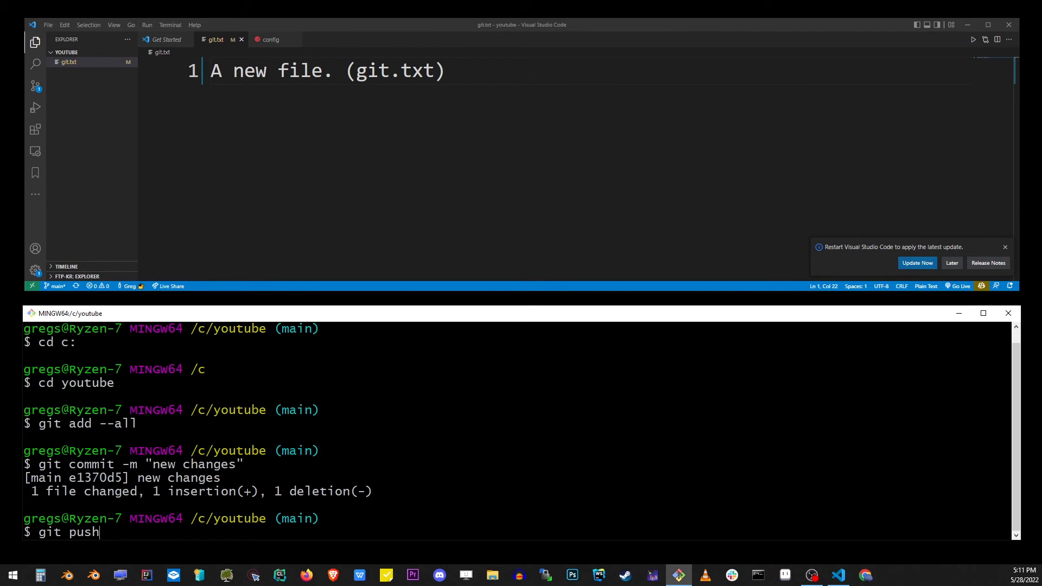